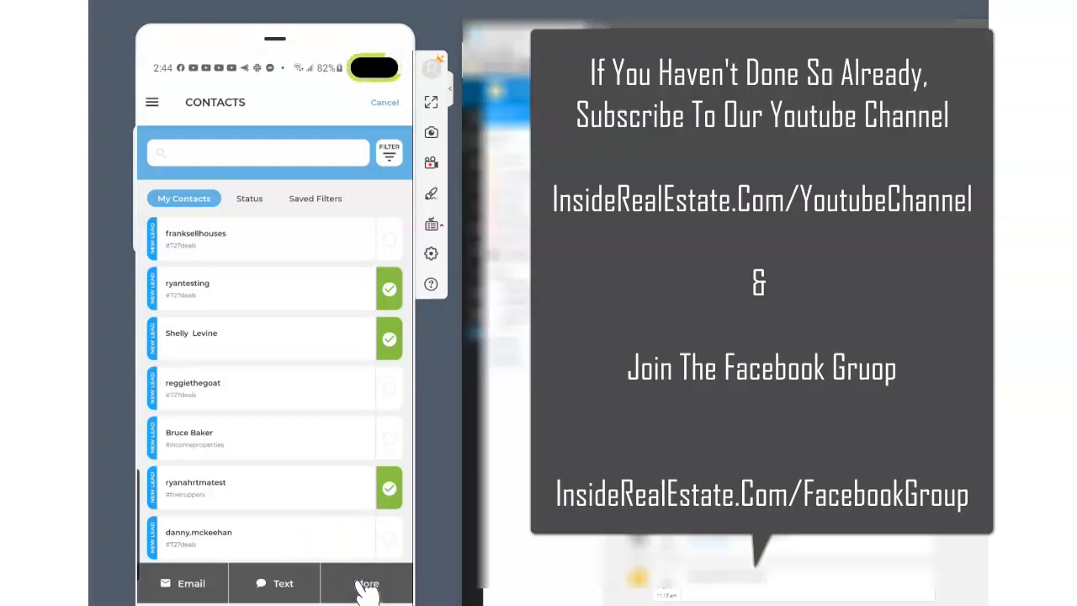
# Attach the saved June 9th 2020 video to a CORE Video email for the chosen contacts
pyautogui.click(367, 582)
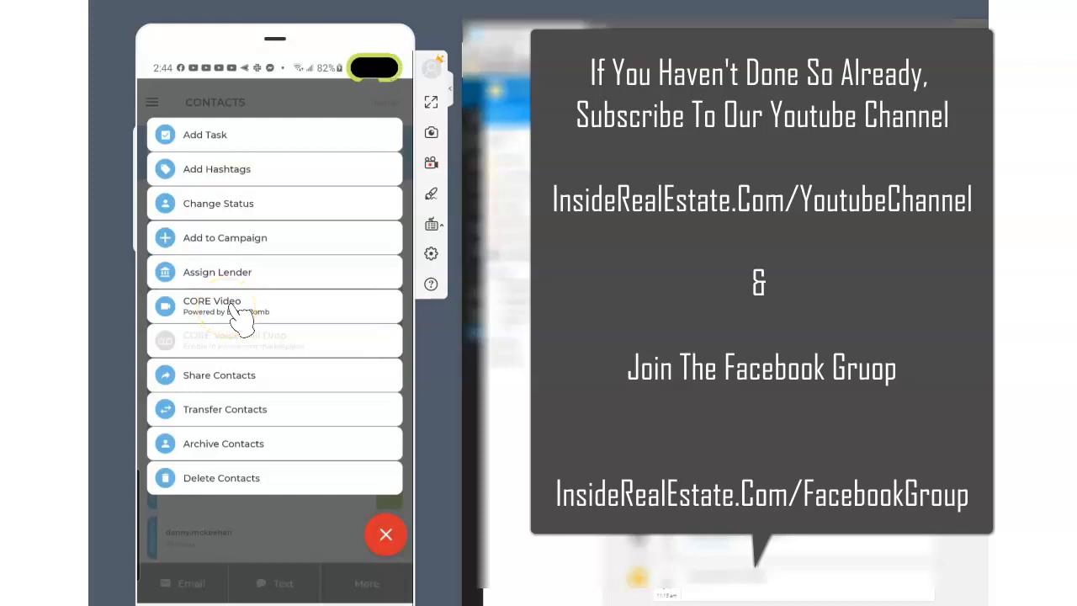
pyautogui.click(212, 306)
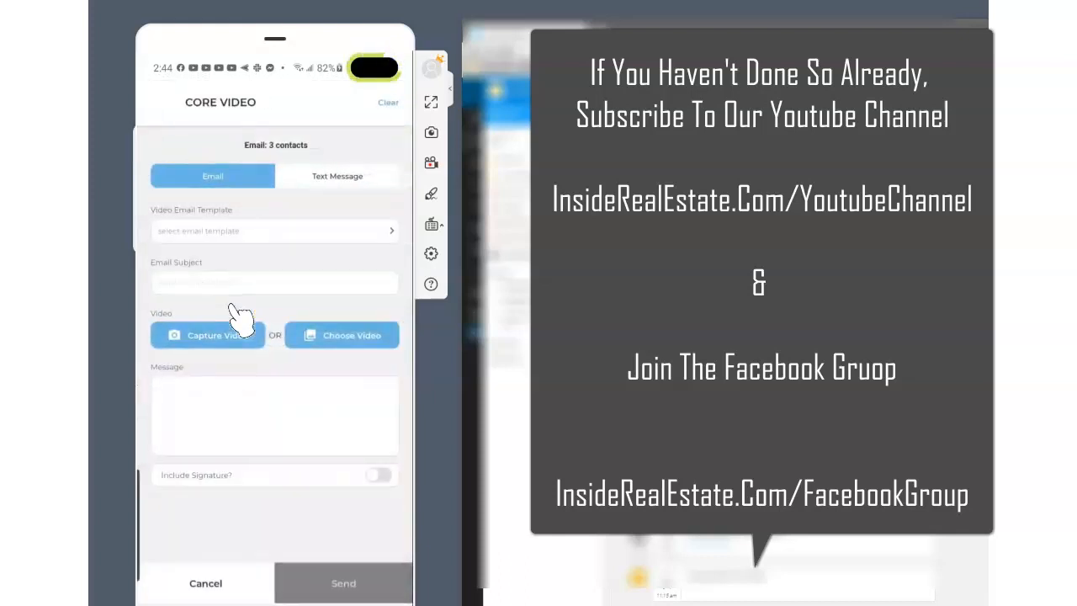
pyautogui.moveTo(340, 340)
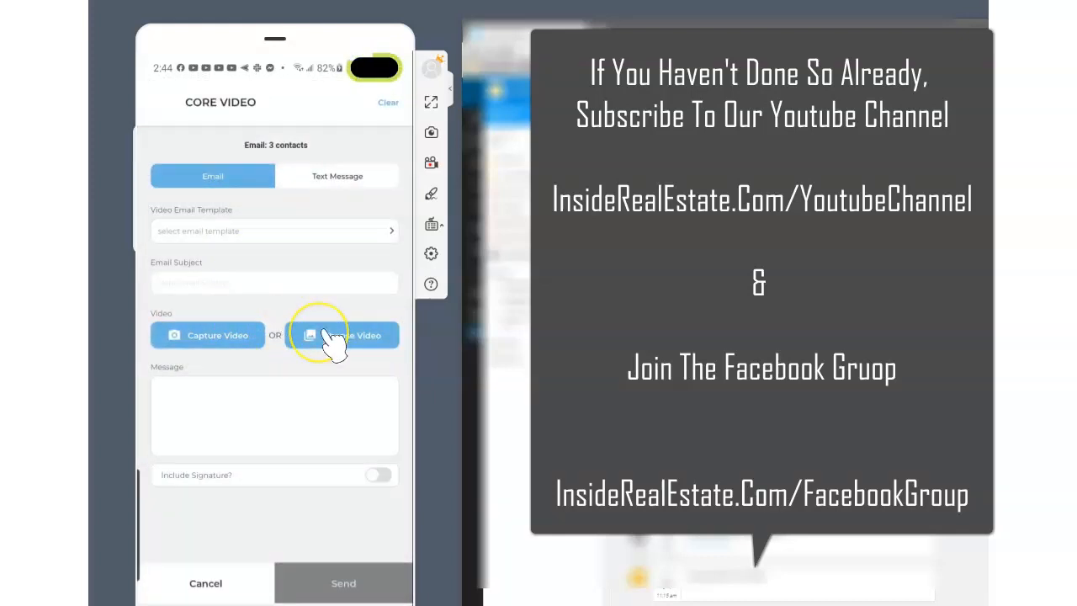
pyautogui.click(343, 335)
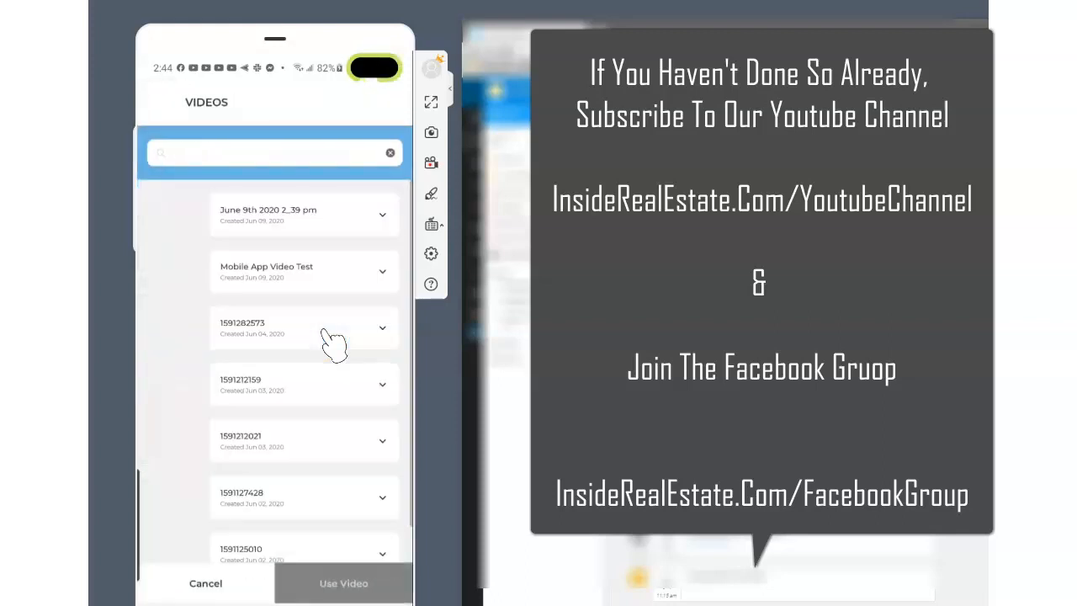
pyautogui.click(382, 213)
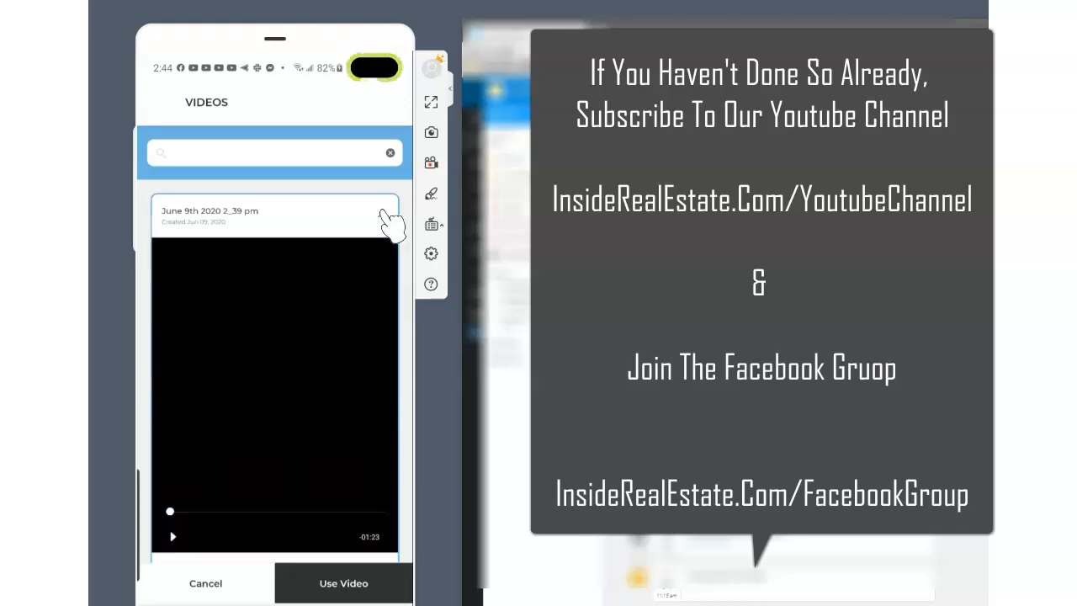
pyautogui.click(172, 536)
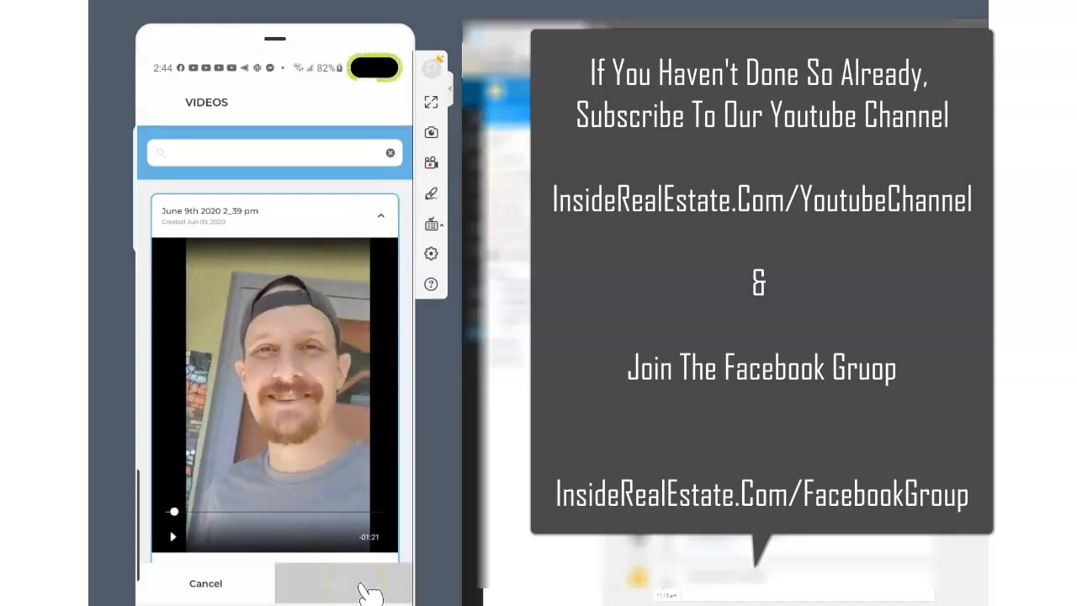
pyautogui.click(343, 582)
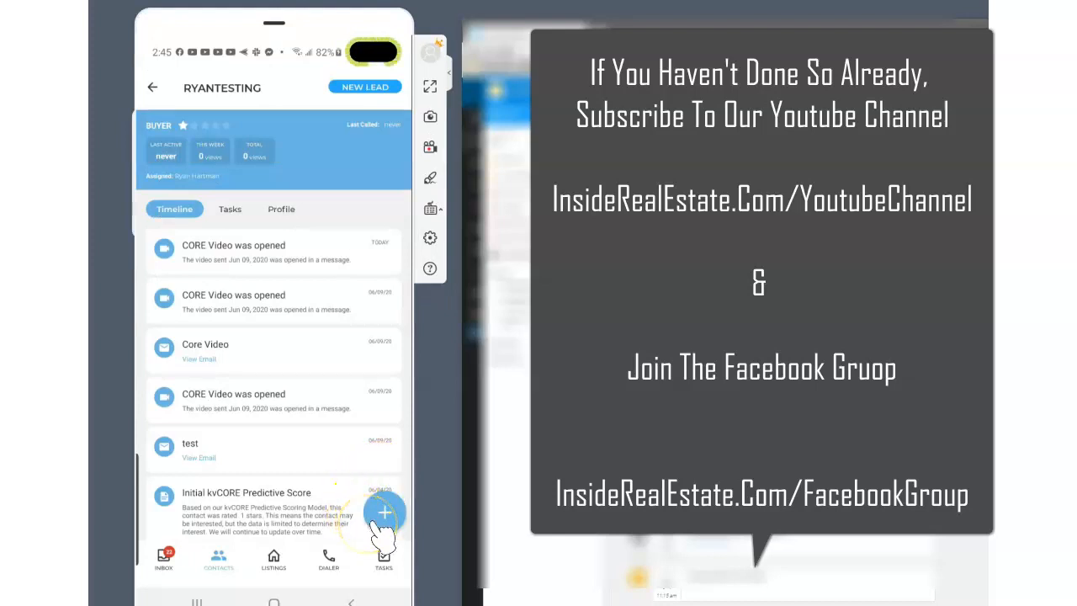
# Start capturing a new video for a CORE Video email to this contact
pyautogui.click(384, 512)
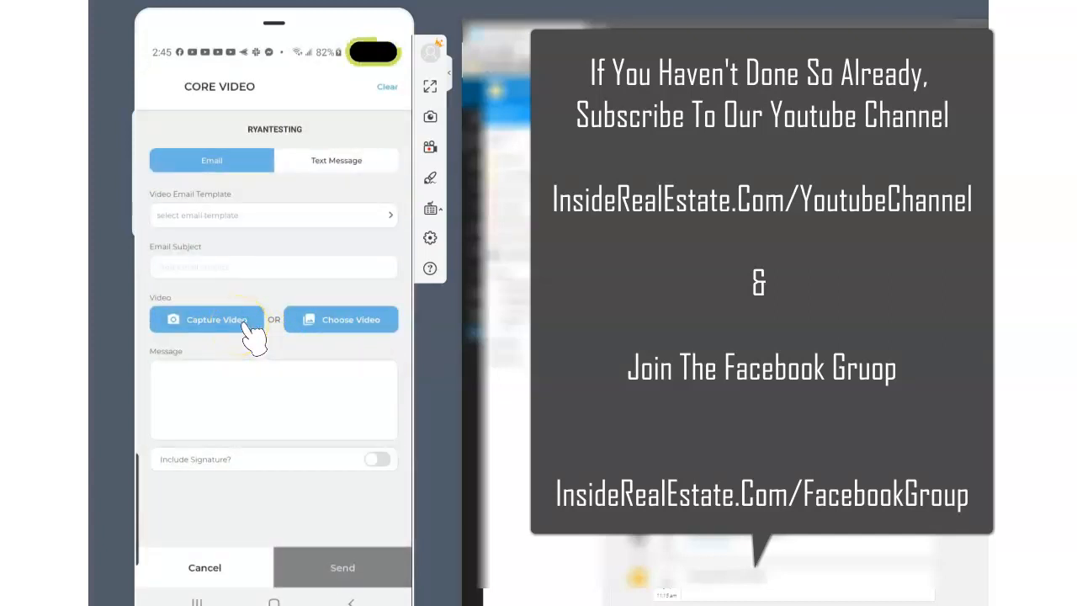
pyautogui.click(208, 320)
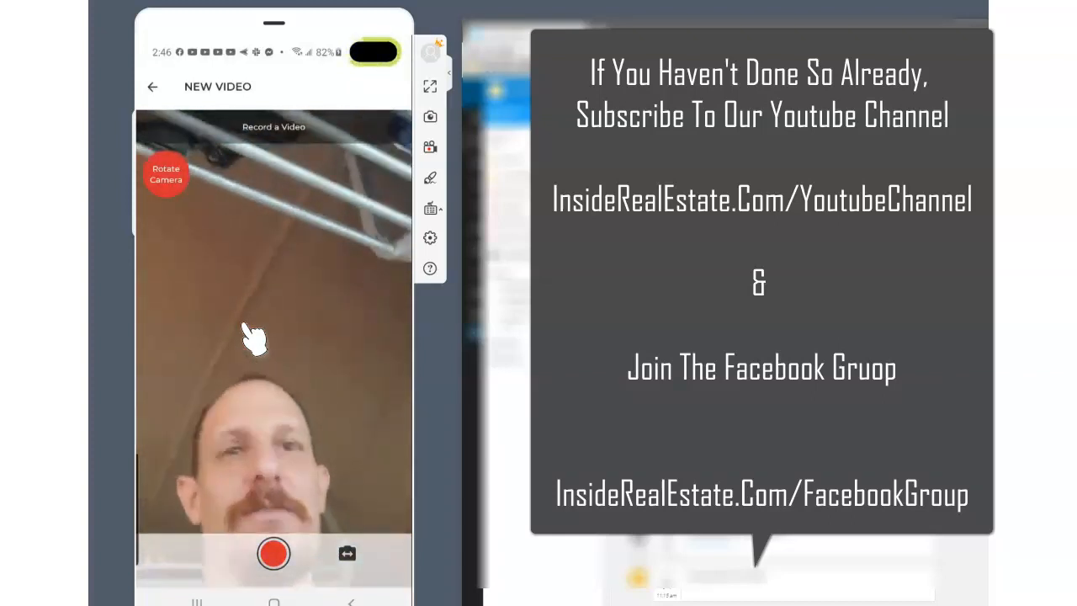
# Record a two-second clip, attach it to the email and move to the subject line
pyautogui.click(273, 551)
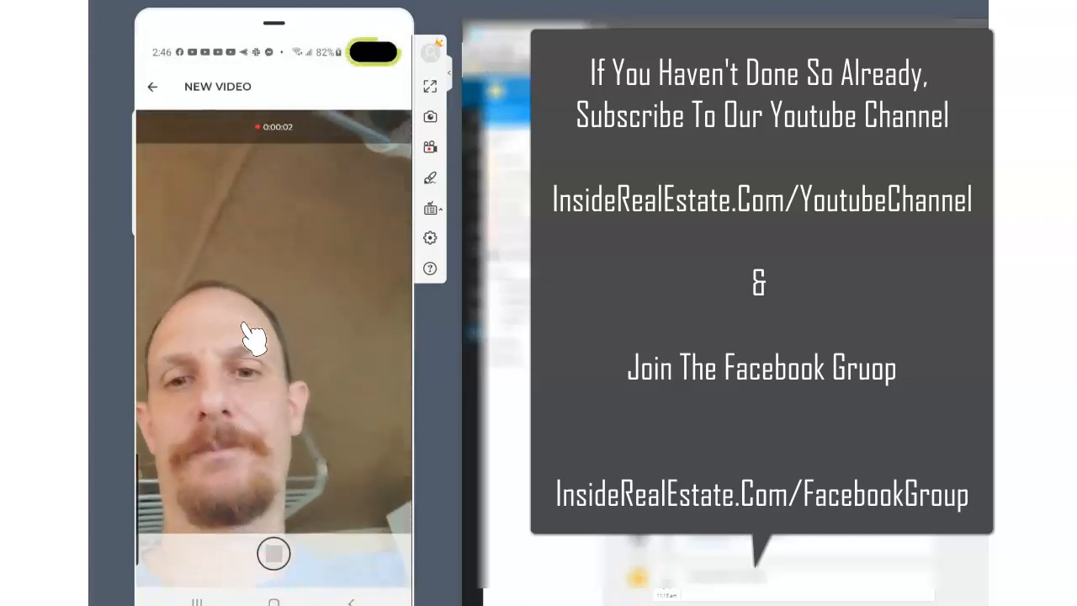
pyautogui.click(273, 554)
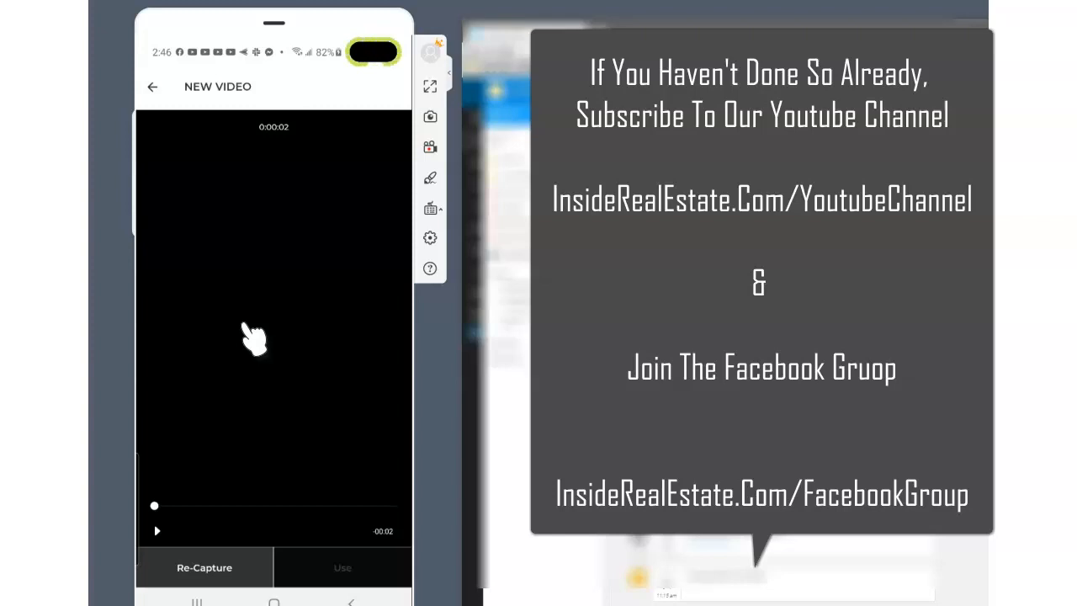
pyautogui.click(343, 567)
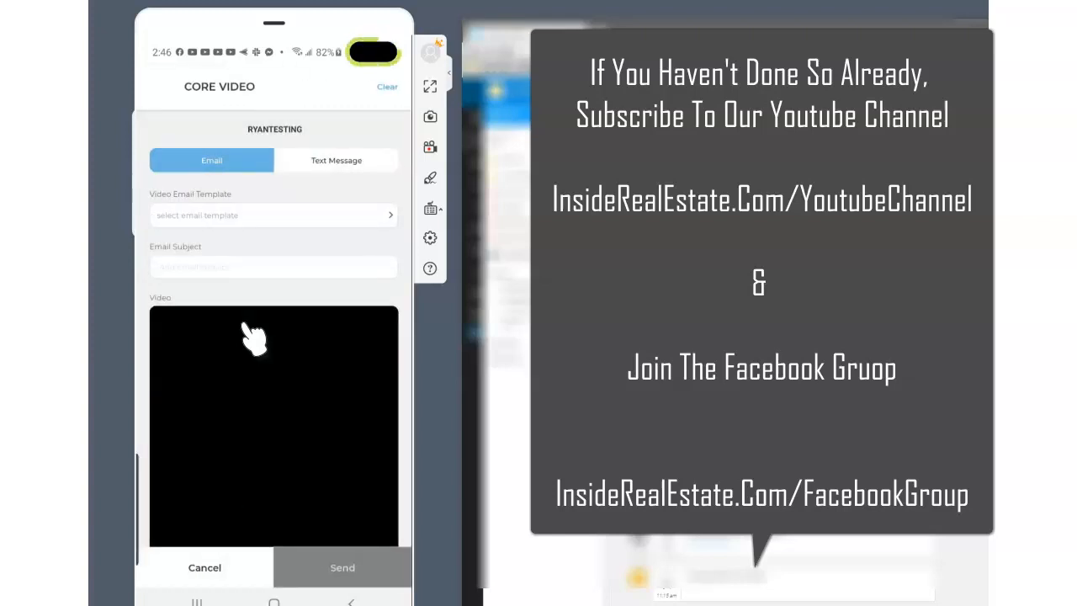
pyautogui.click(272, 266)
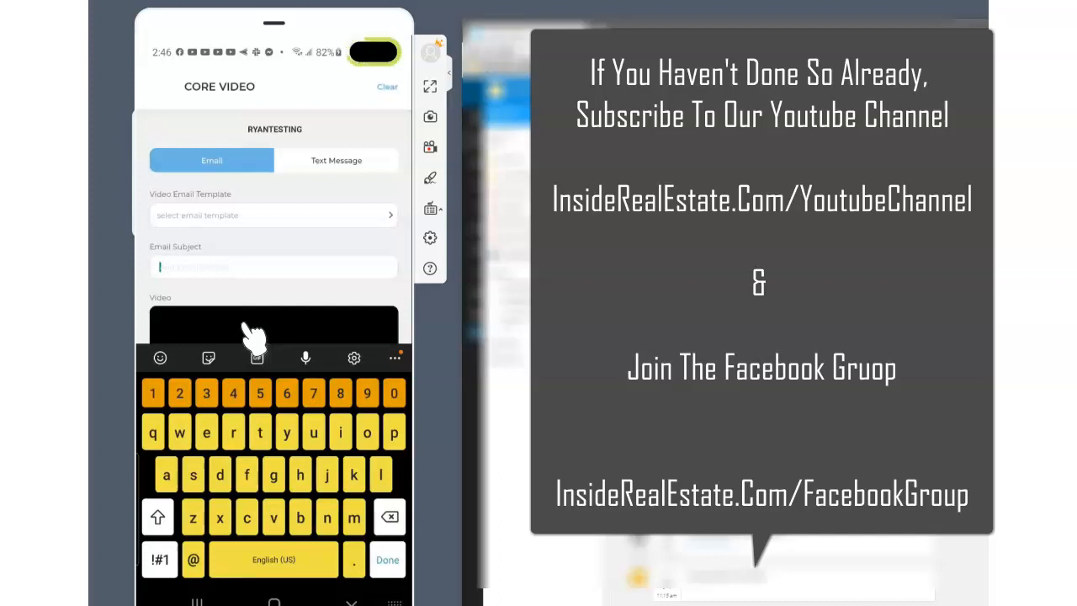
pyautogui.moveTo(770, 20)
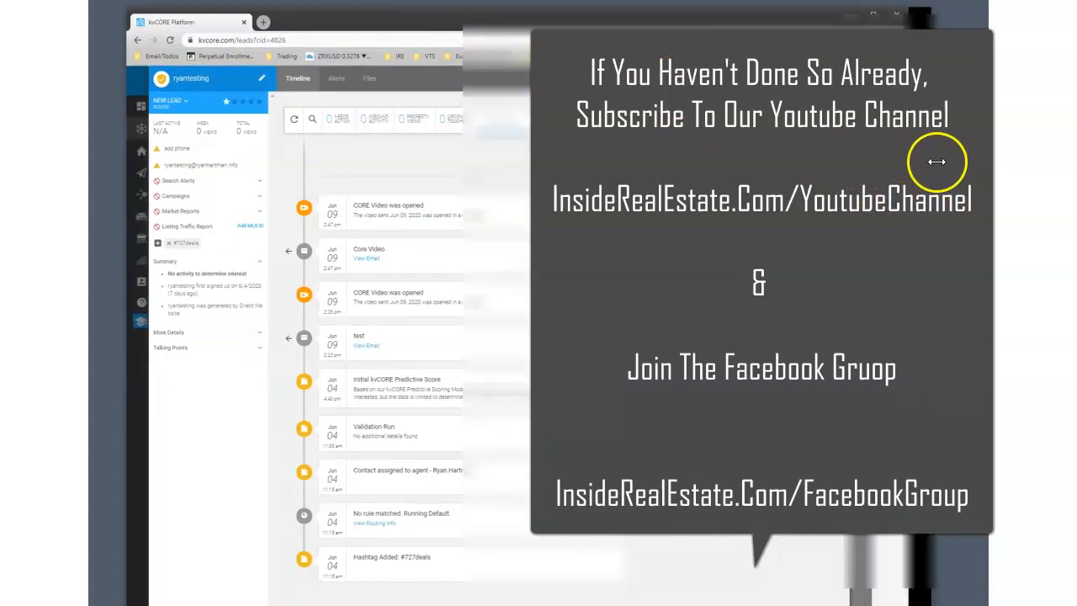
pyautogui.moveTo(402, 353)
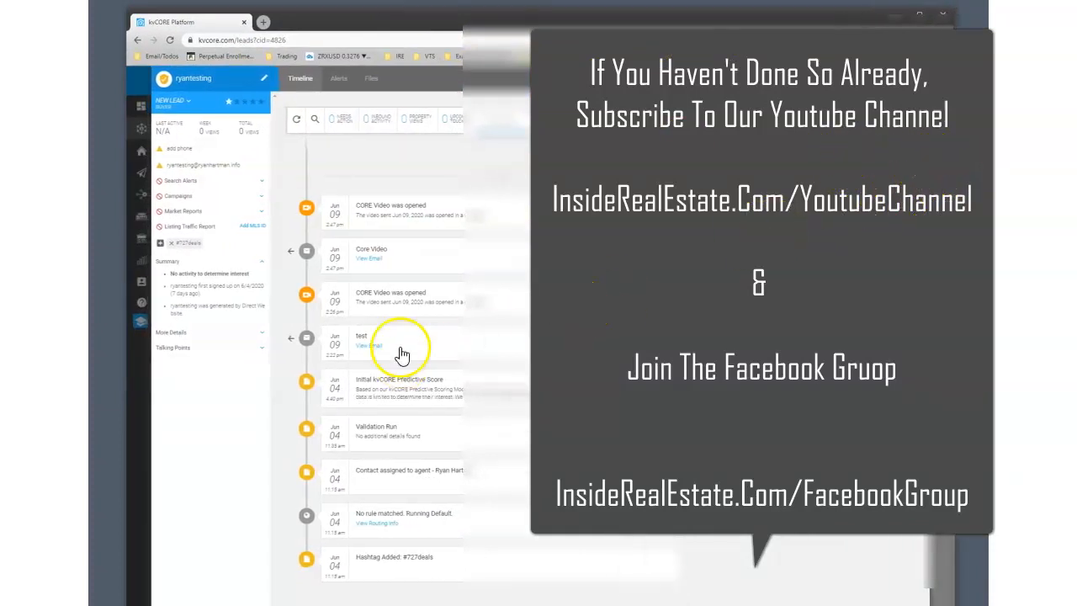
pyautogui.moveTo(402, 340)
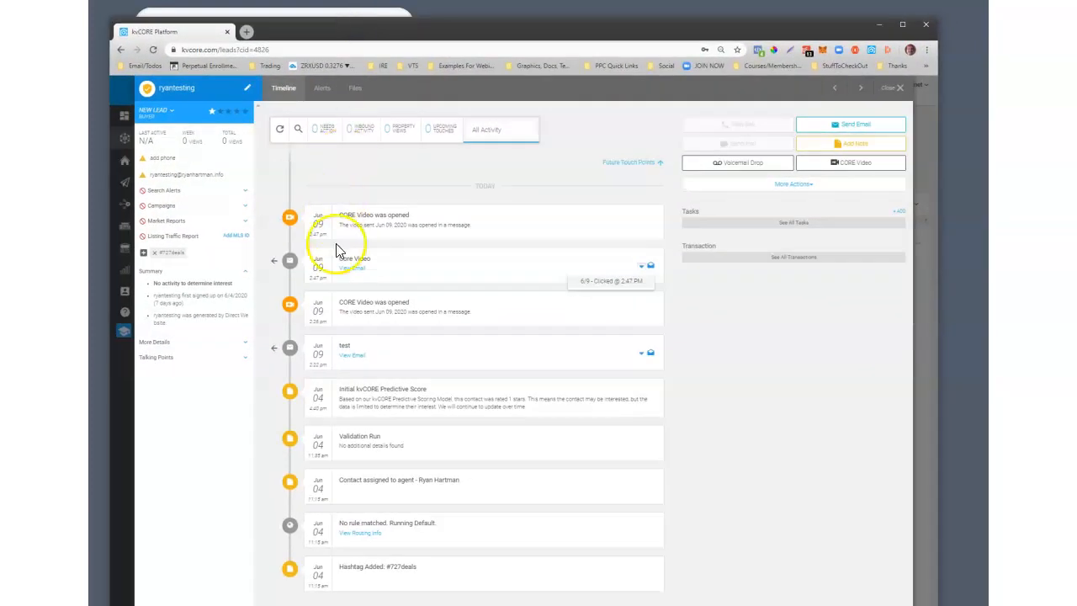
pyautogui.moveTo(801, 166)
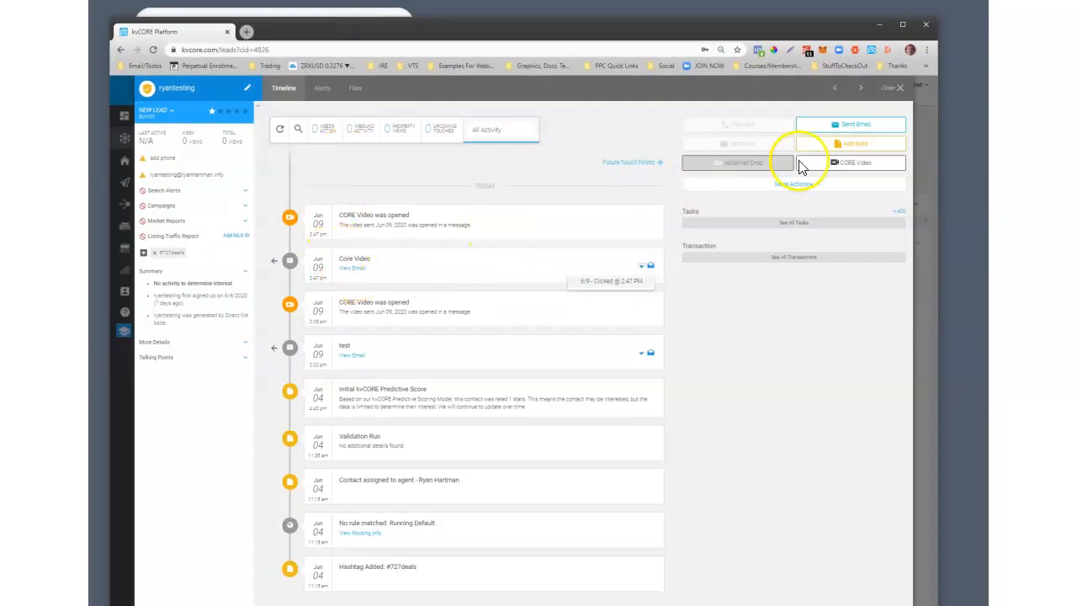
# Browse the browser video recorder and library, then close both email windows without sending
pyautogui.click(849, 124)
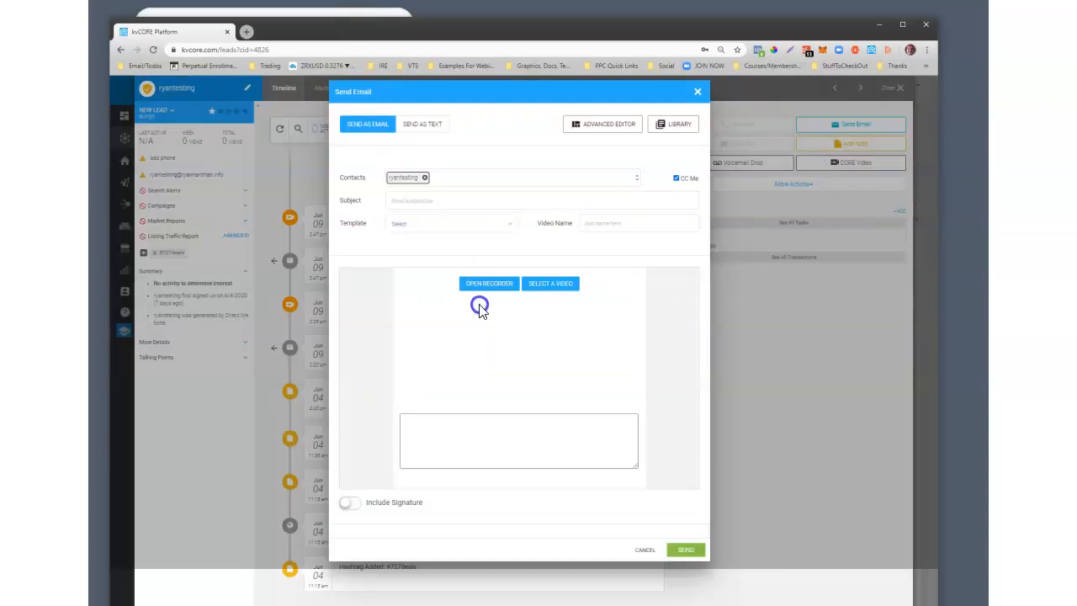
pyautogui.click(673, 125)
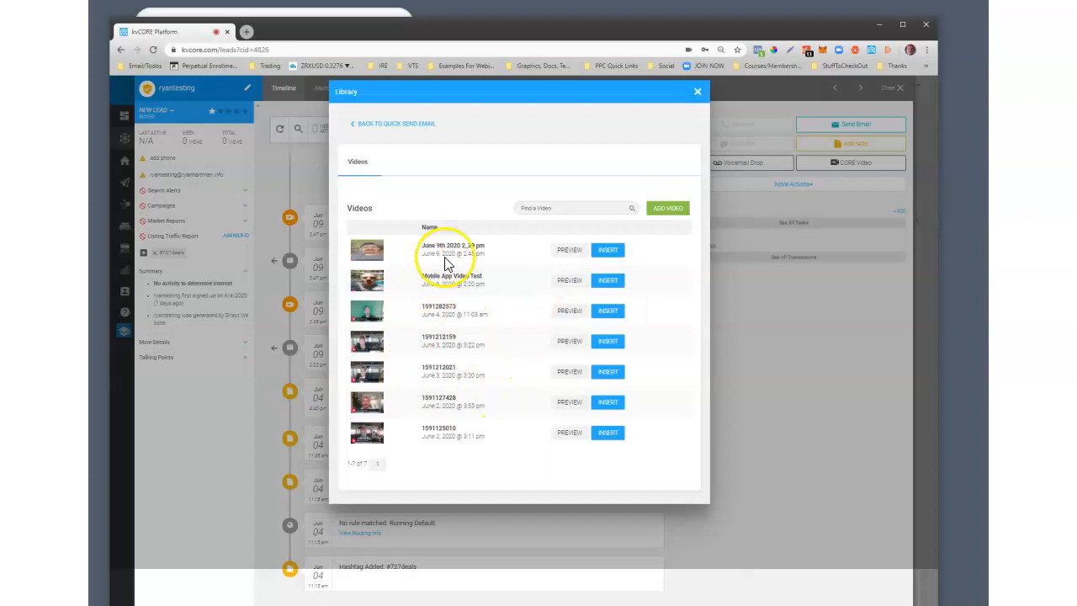
pyautogui.moveTo(495, 353)
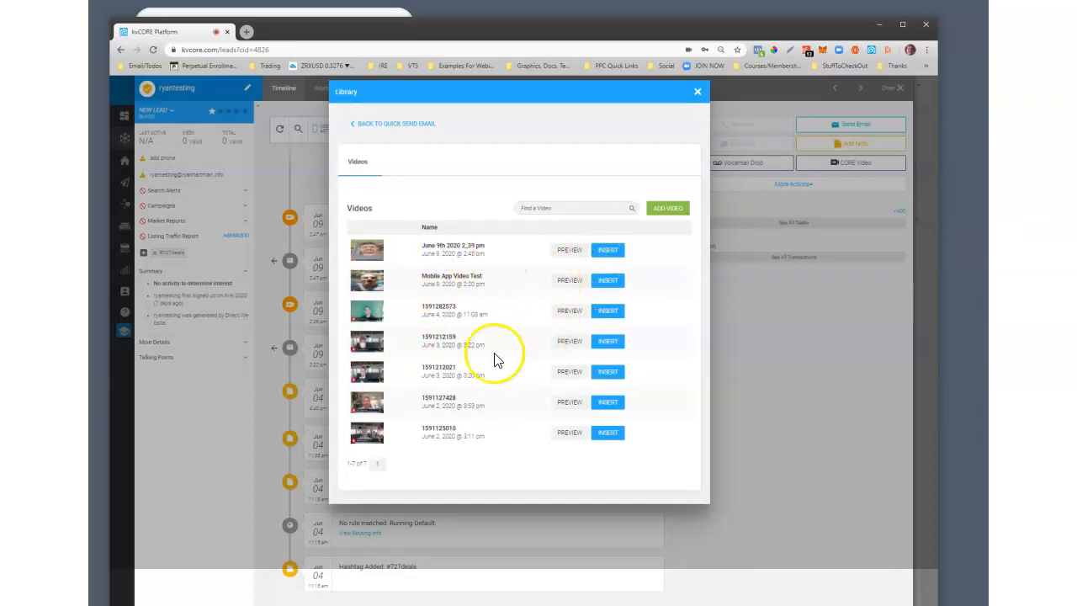
pyautogui.moveTo(486, 357)
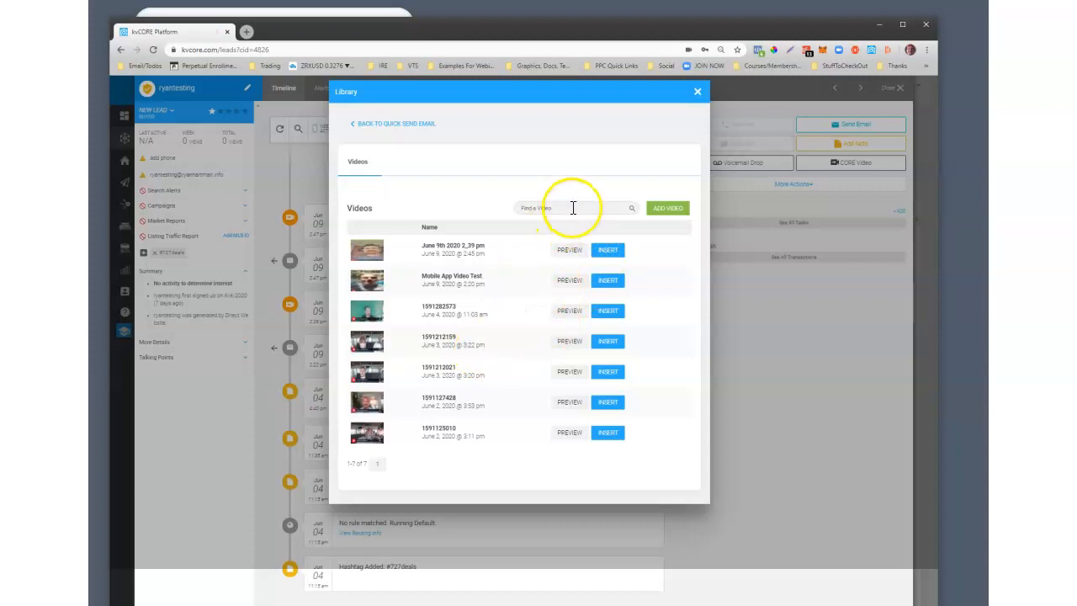
pyautogui.moveTo(696, 93)
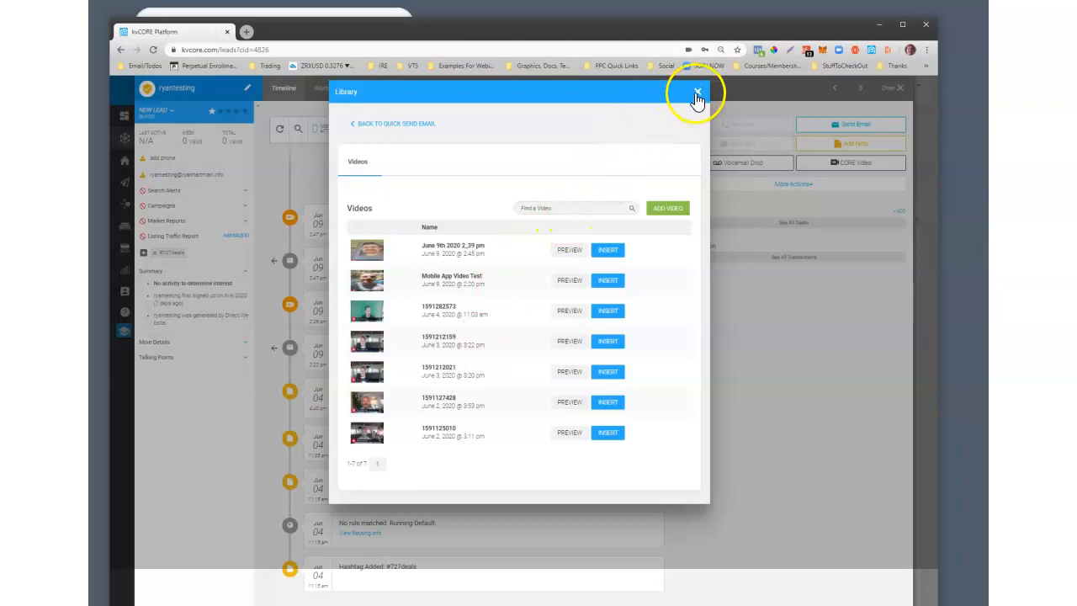
pyautogui.click(696, 93)
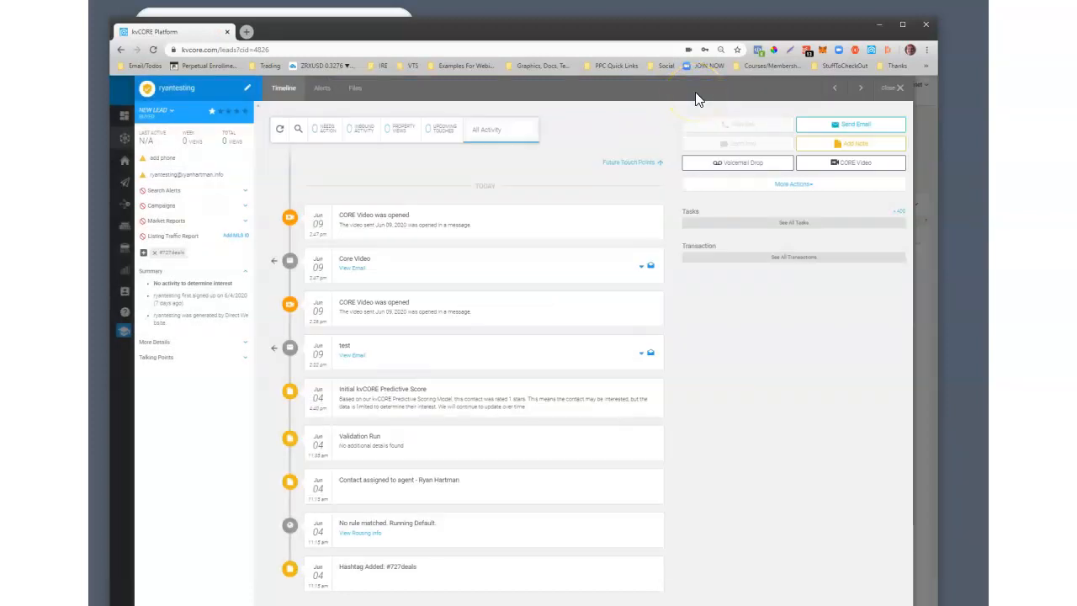
pyautogui.moveTo(461, 256)
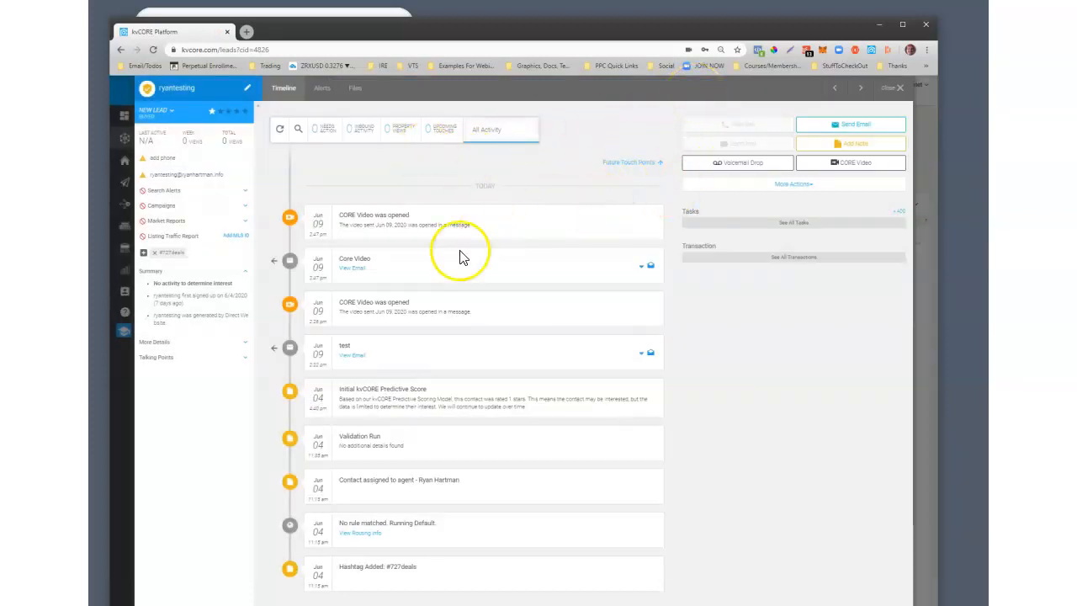
pyautogui.moveTo(360, 151)
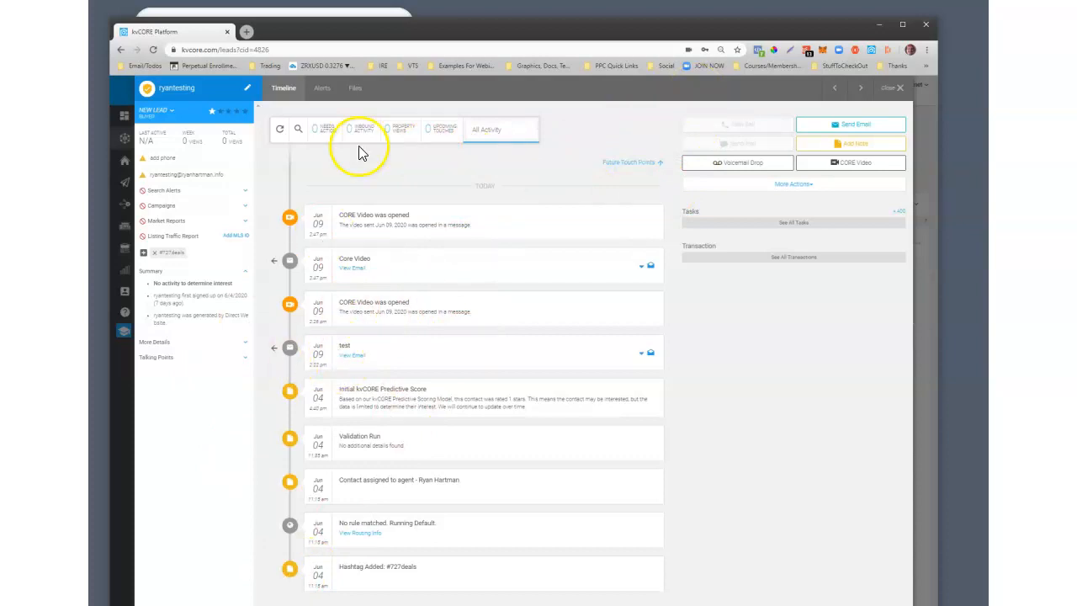
pyautogui.moveTo(266, 284)
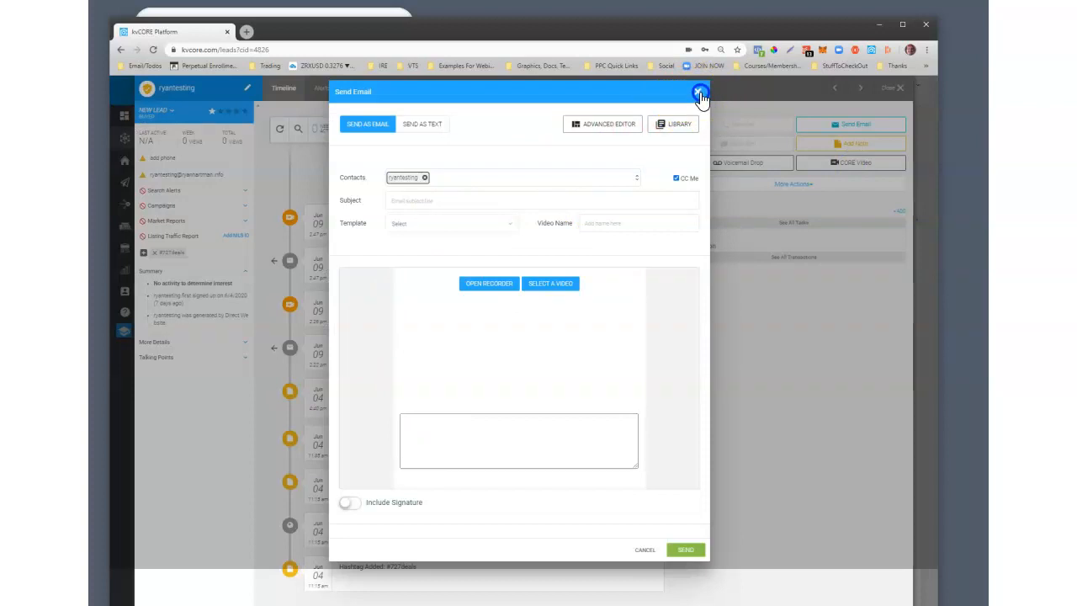
pyautogui.click(700, 93)
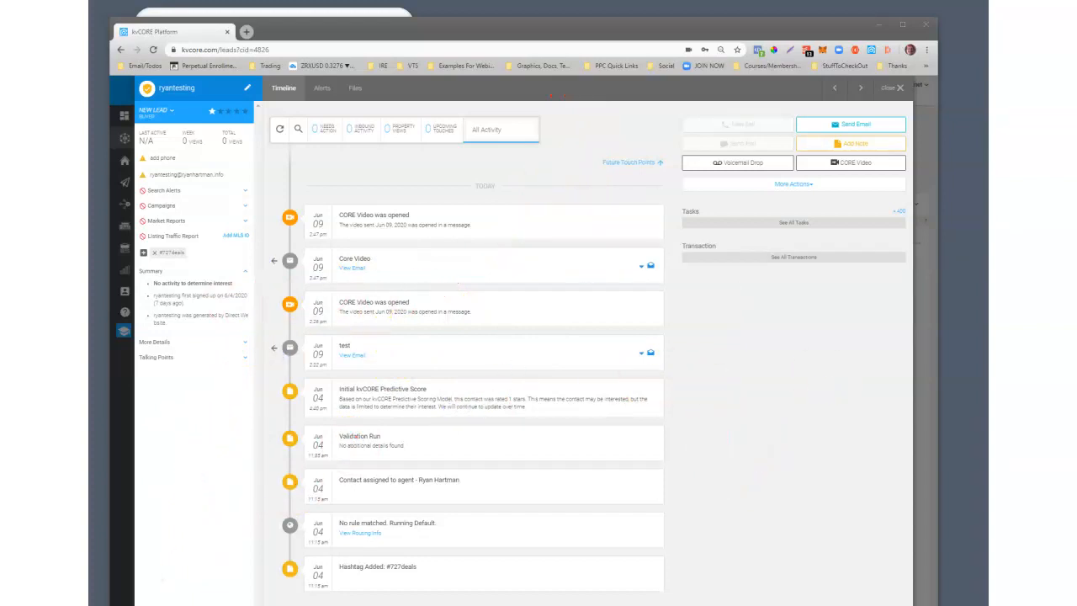
pyautogui.moveTo(849, 162)
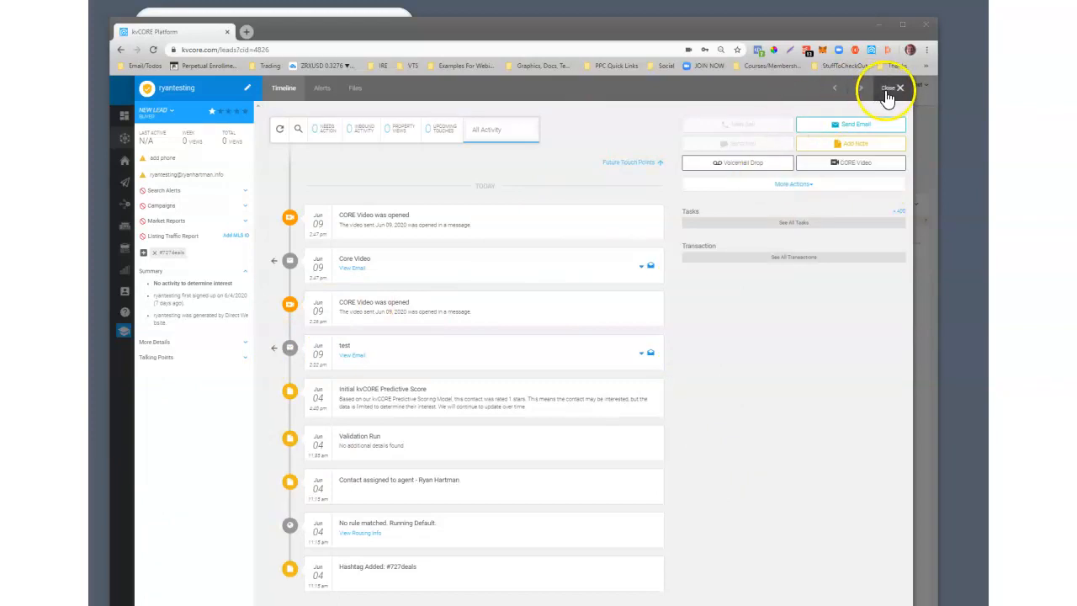
# Leave the lead record and search the Marketplace for "video"
pyautogui.click(898, 88)
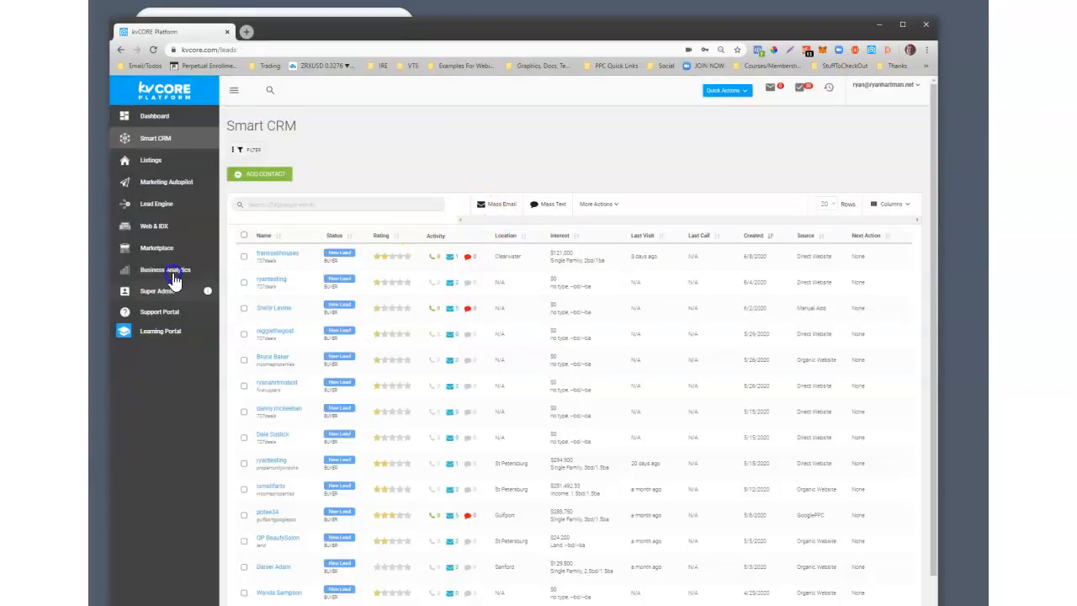
pyautogui.click(156, 247)
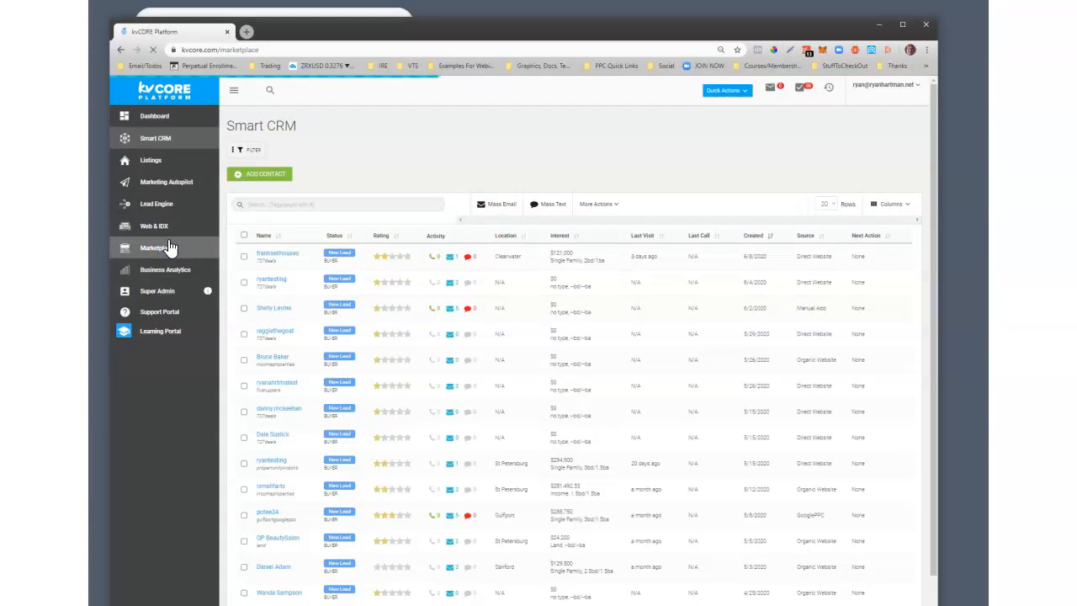
pyautogui.click(157, 247)
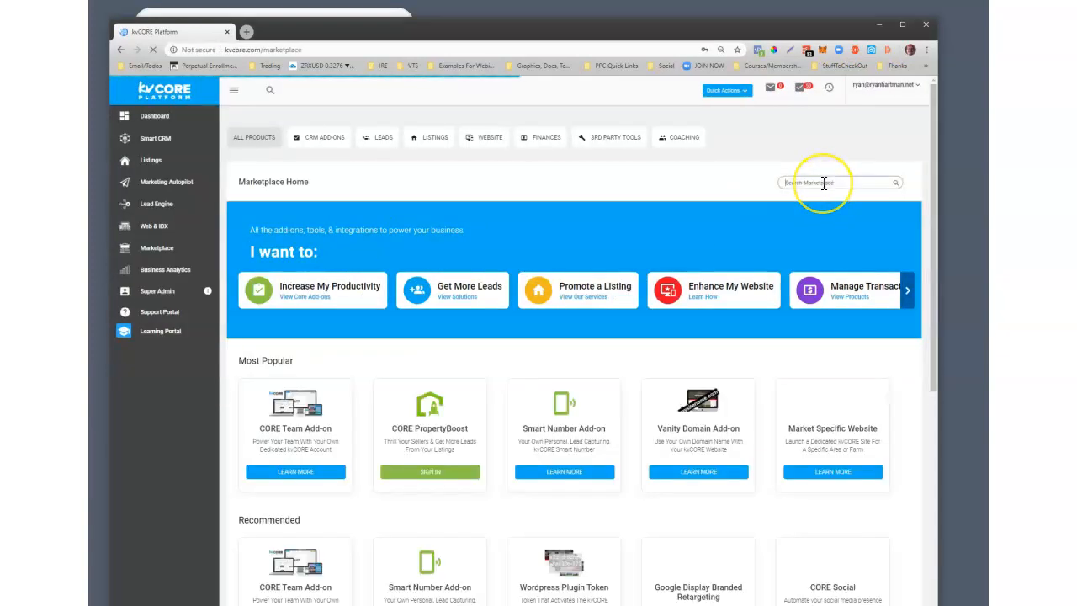
pyautogui.write('video')
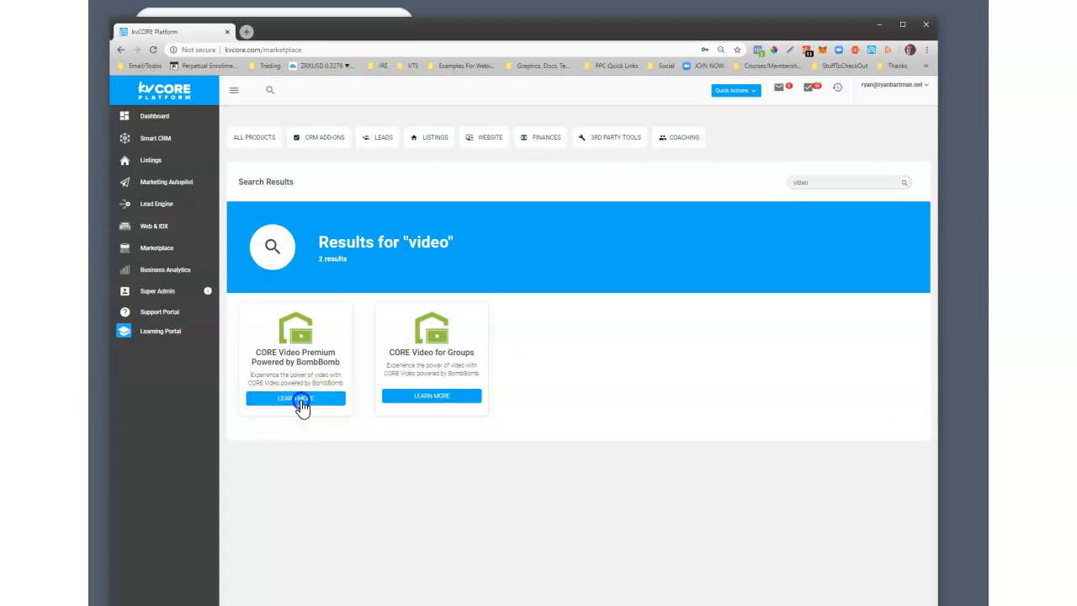
# View the details of the CORE Video Premium Powered by BombBomb add-on
pyautogui.click(294, 397)
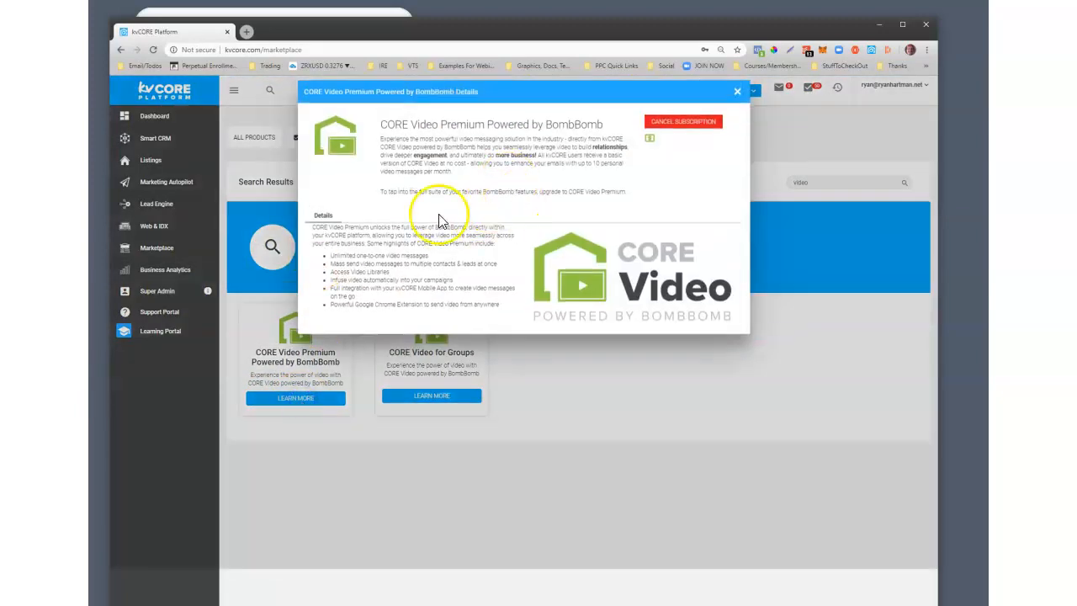
pyautogui.moveTo(669, 126)
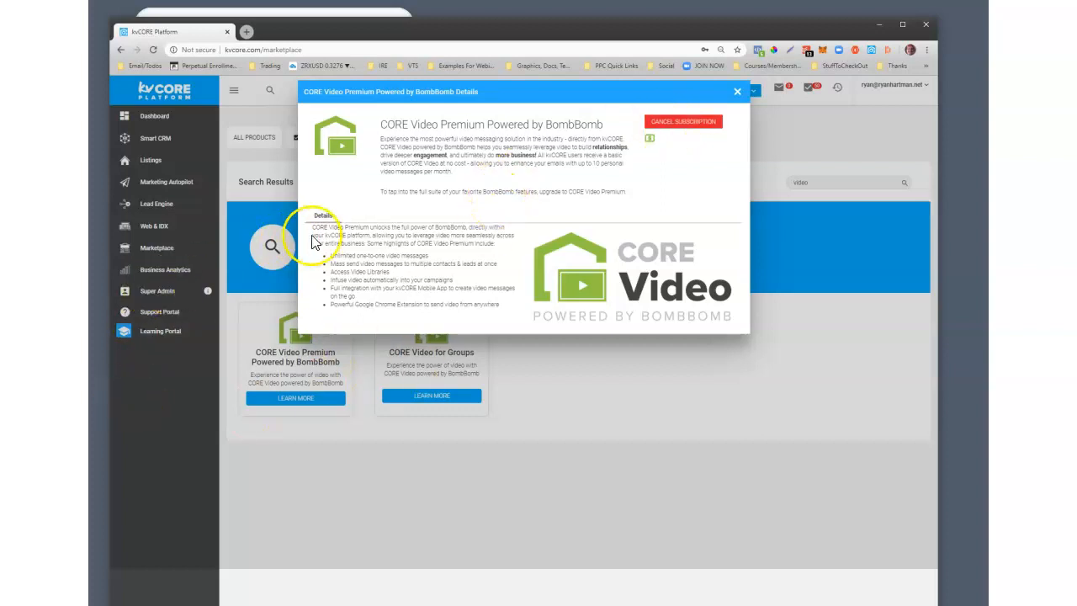
pyautogui.moveTo(597, 289)
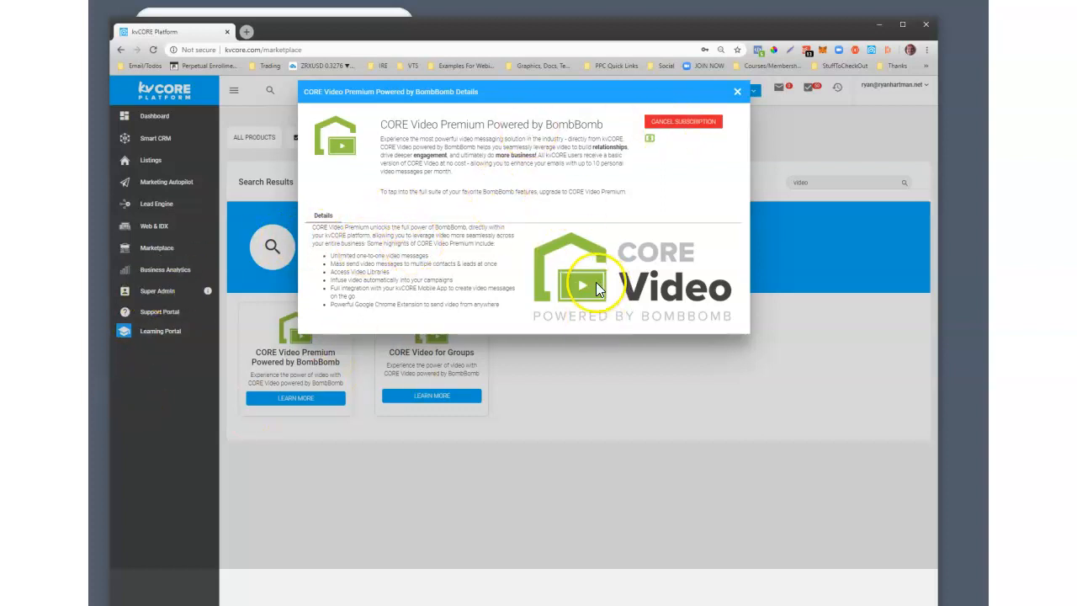
pyautogui.moveTo(656, 268)
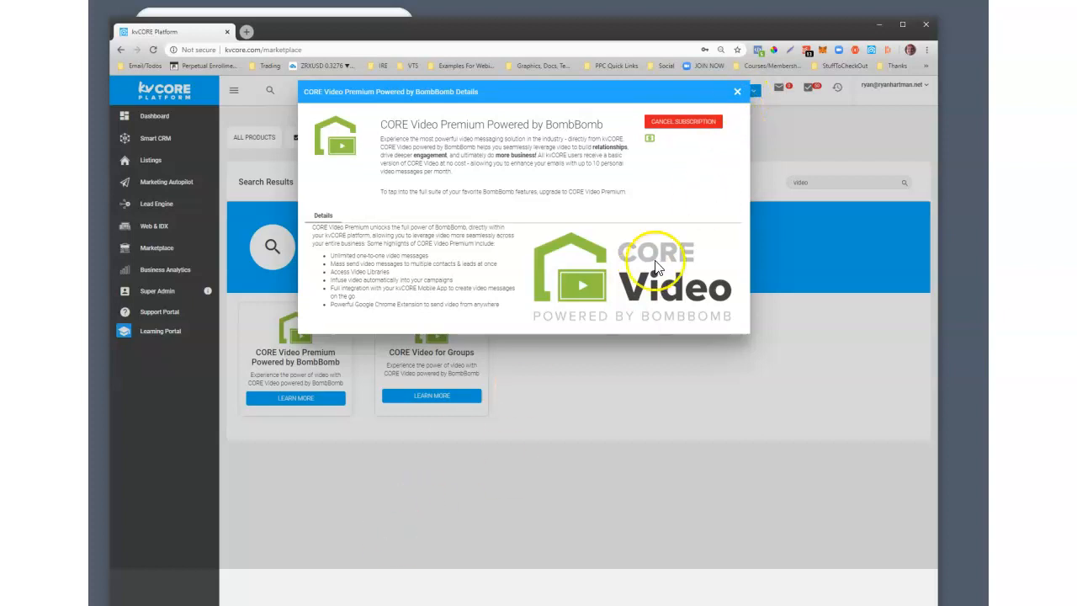